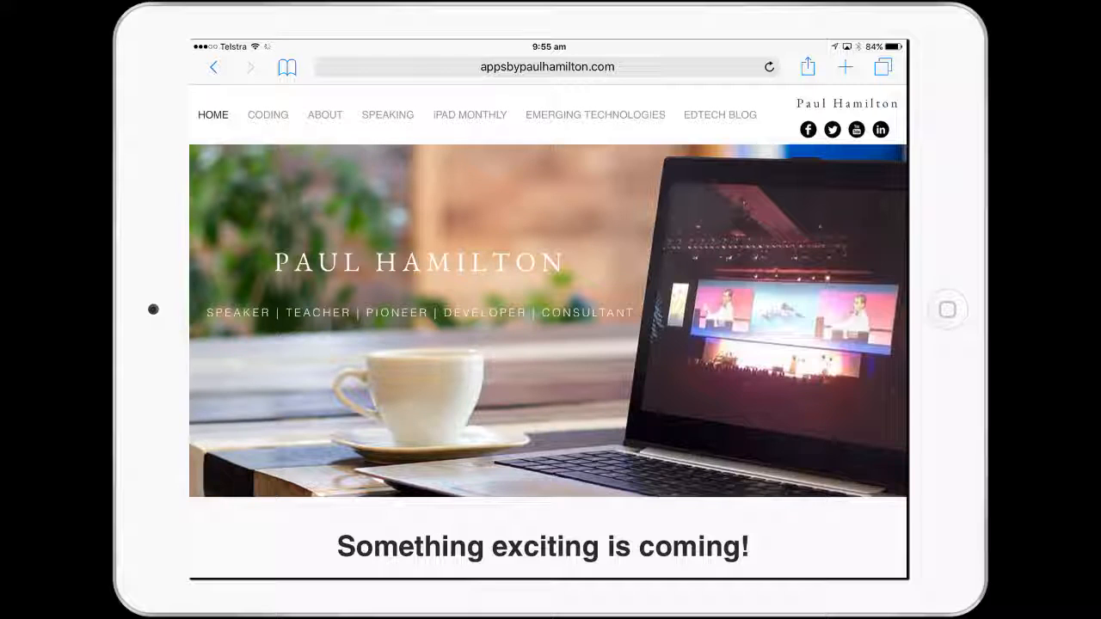
# Go to the site's Coding page and scroll down to the Tickle app tutorials.
pyautogui.click(267, 115)
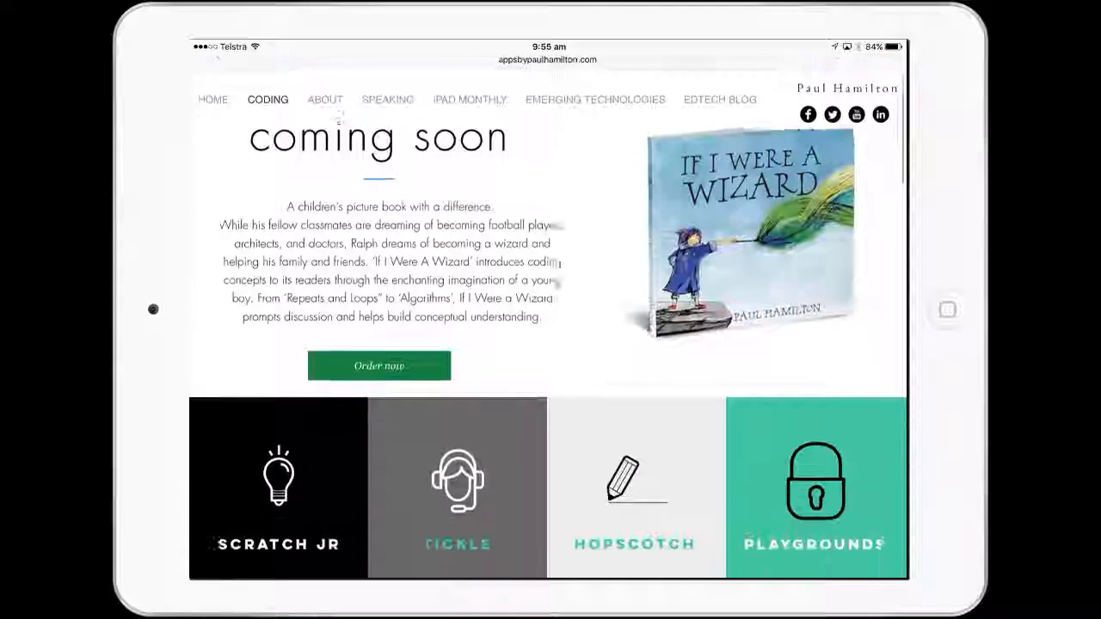
pyautogui.scroll(-3)
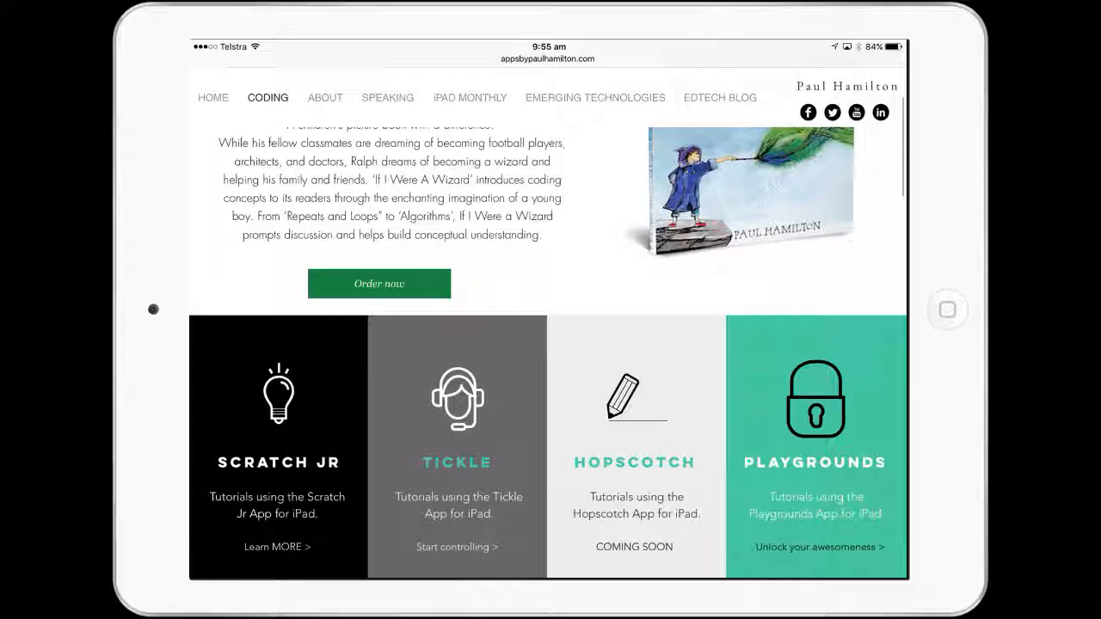
pyautogui.scroll(-3)
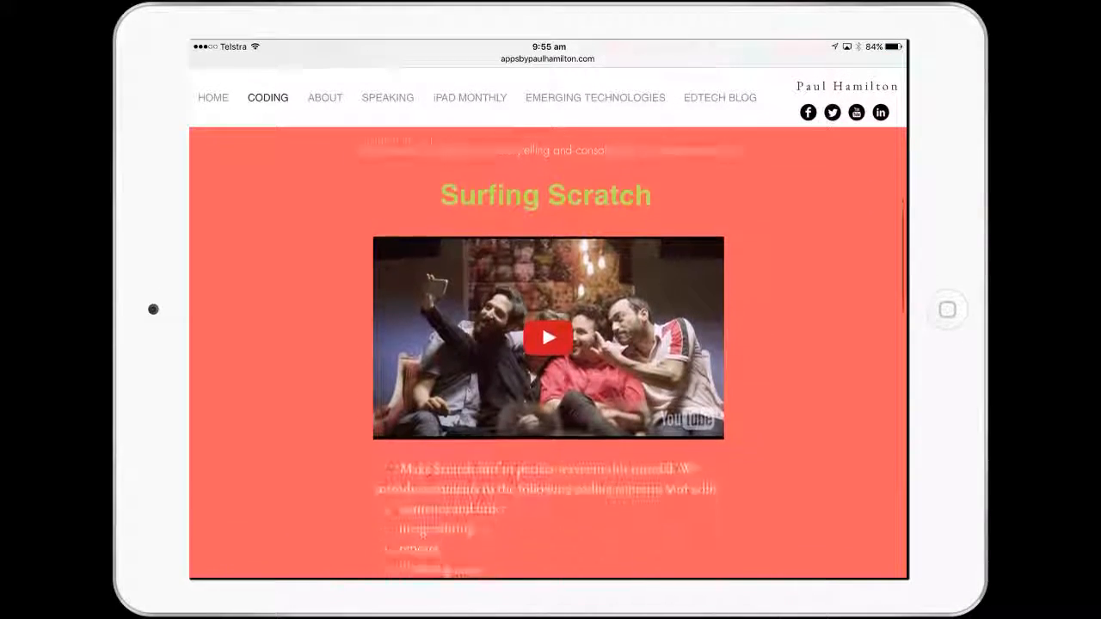
pyautogui.scroll(-3)
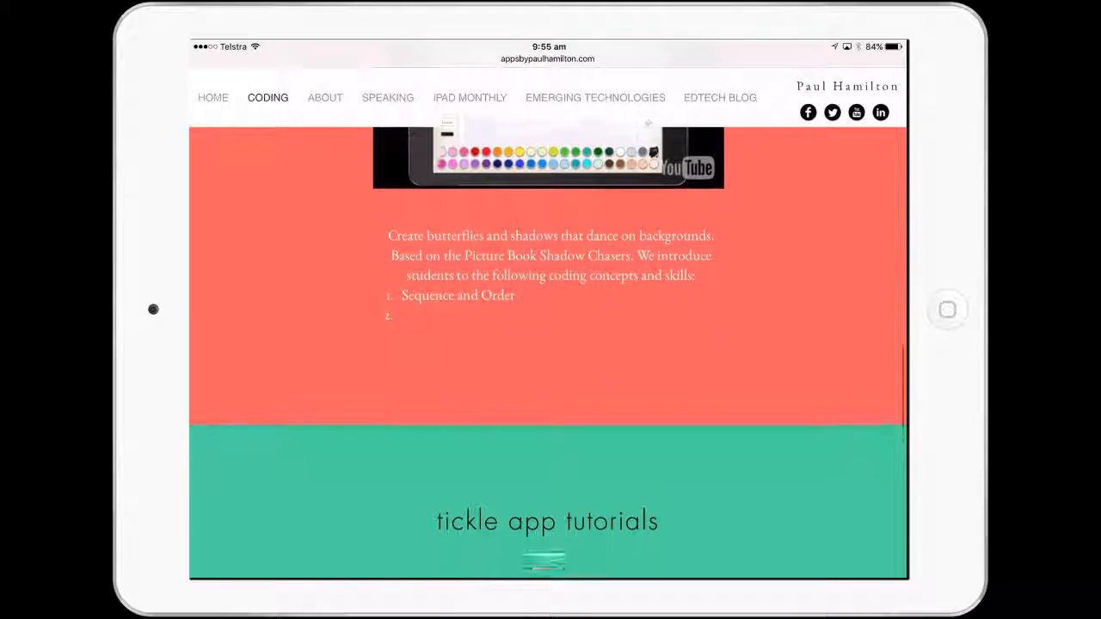
pyautogui.scroll(-3)
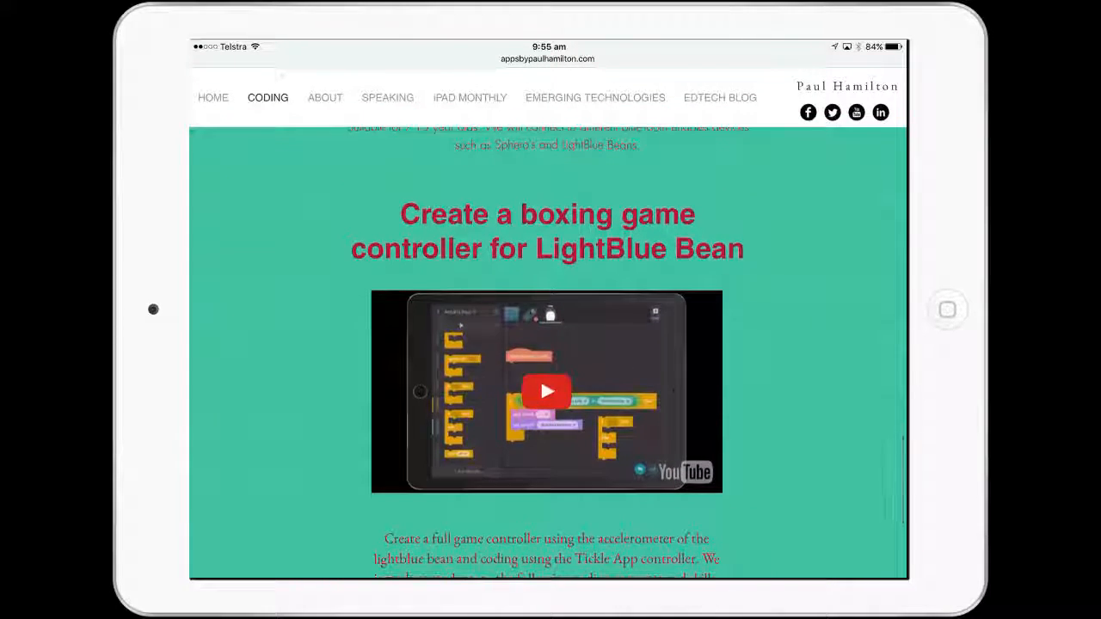
pyautogui.scroll(-3)
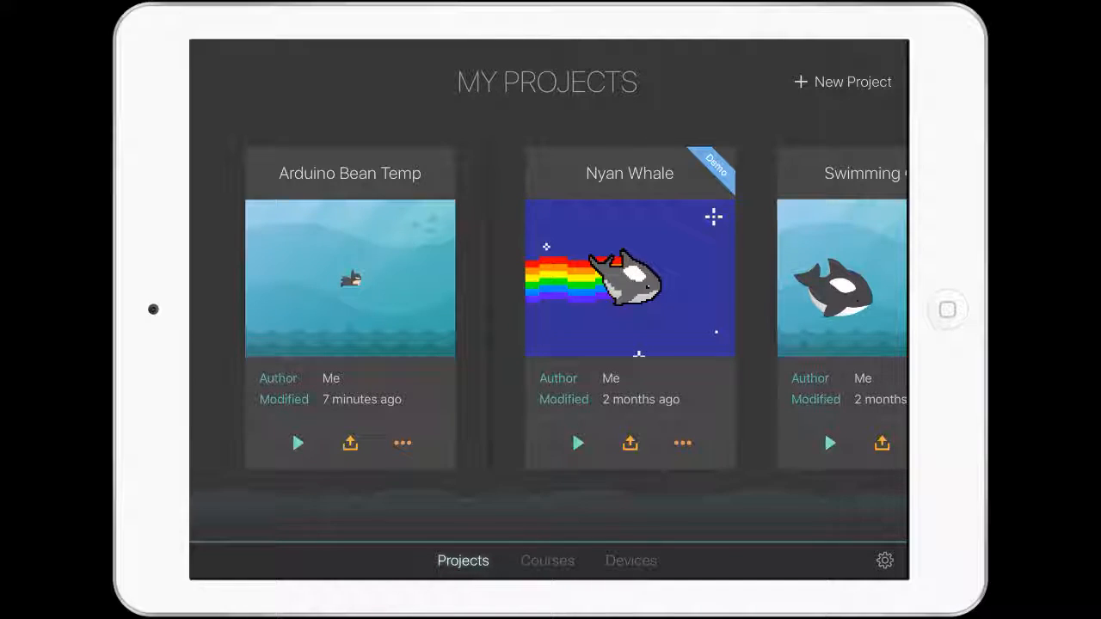
# Create a new project from the Arduino Bean template and open it in the editor.
pyautogui.click(842, 82)
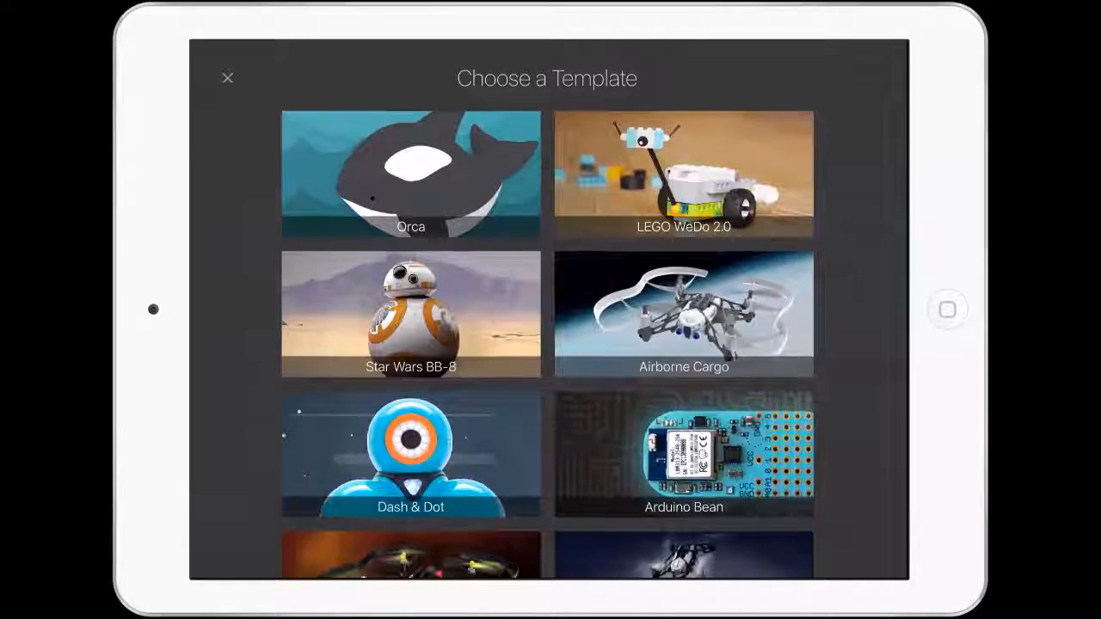
pyautogui.click(683, 456)
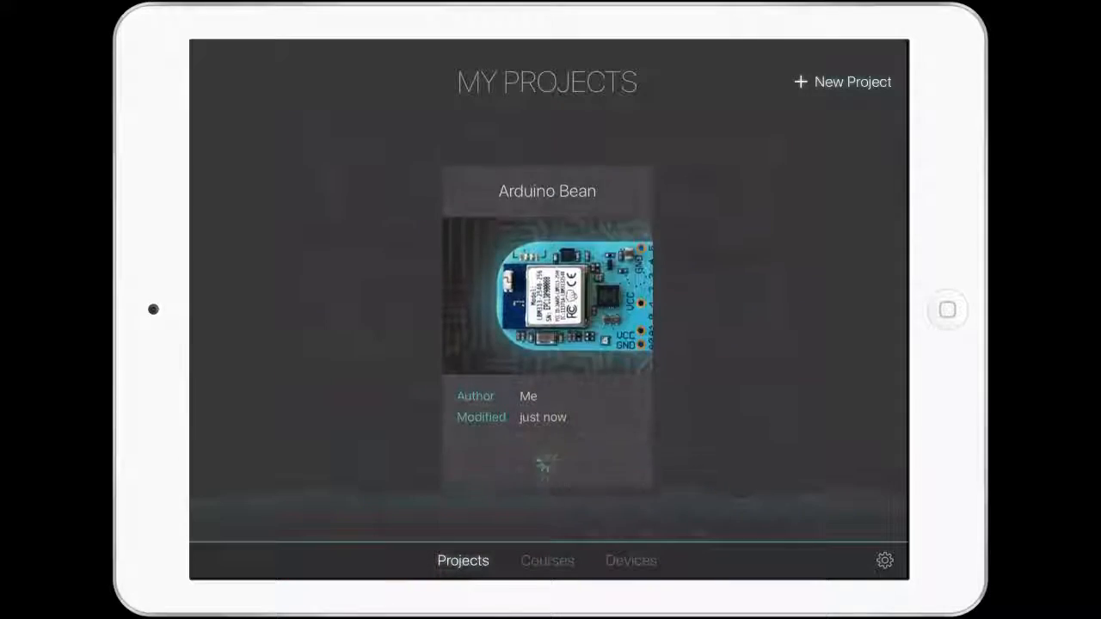
pyautogui.click(547, 295)
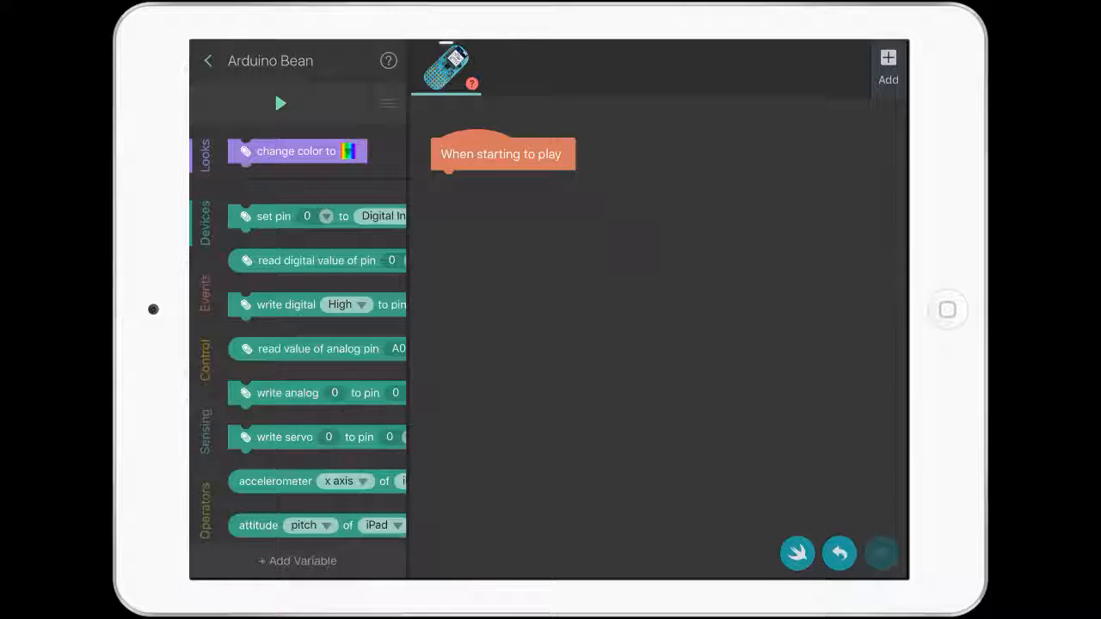
# Add the Flat Batman character to the project.
pyautogui.click(889, 55)
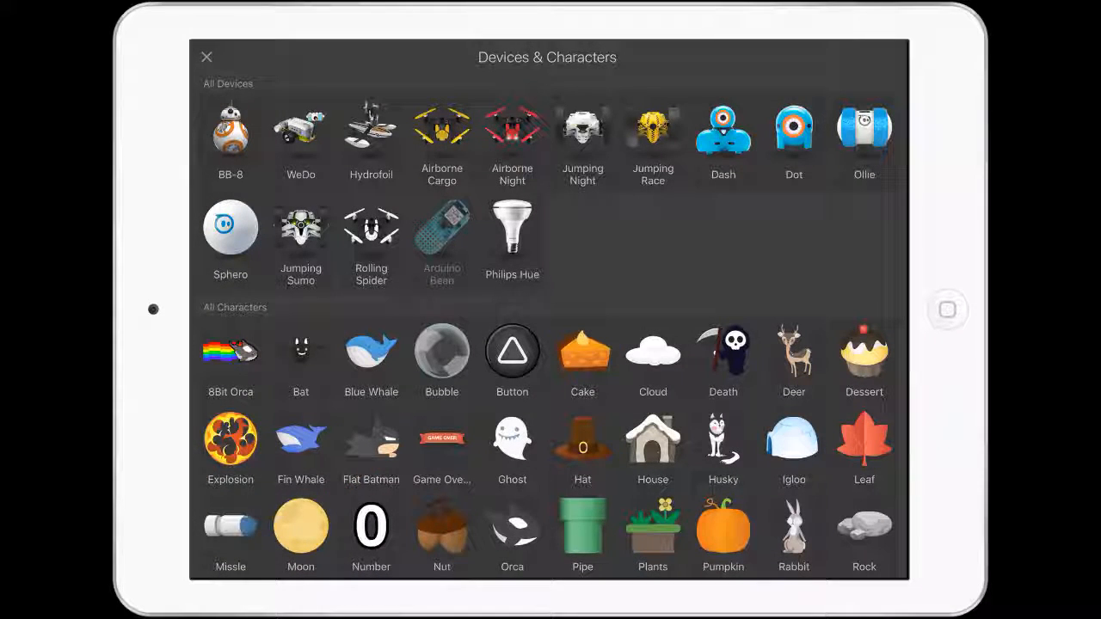
pyautogui.click(441, 228)
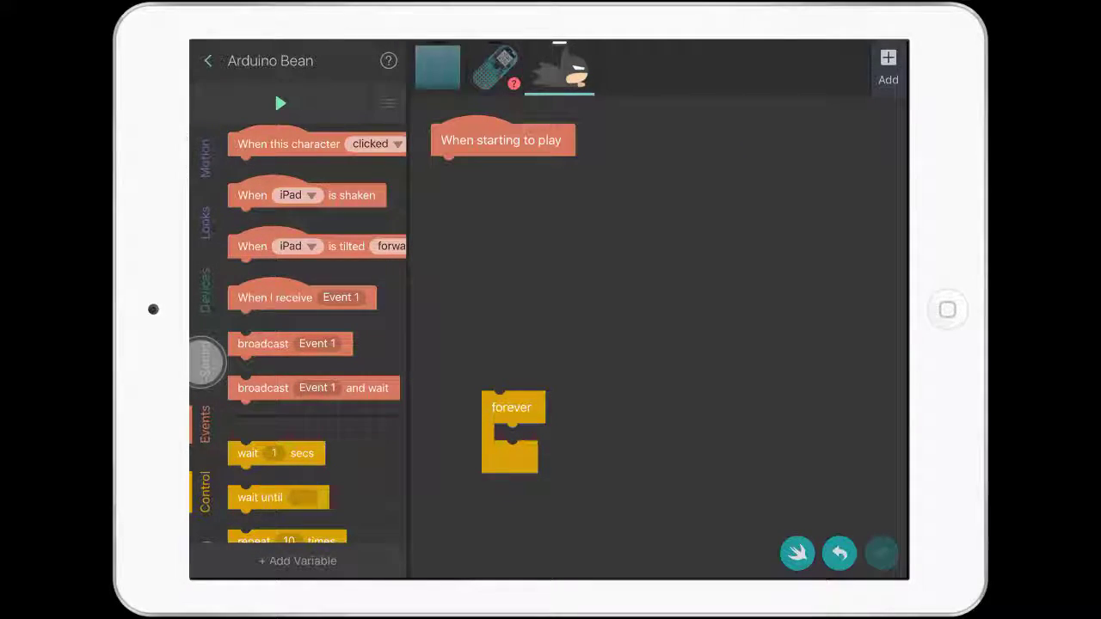
# Drag a 'say Hi!' block and an Operators join block onto Batman's canvas.
pyautogui.click(204, 356)
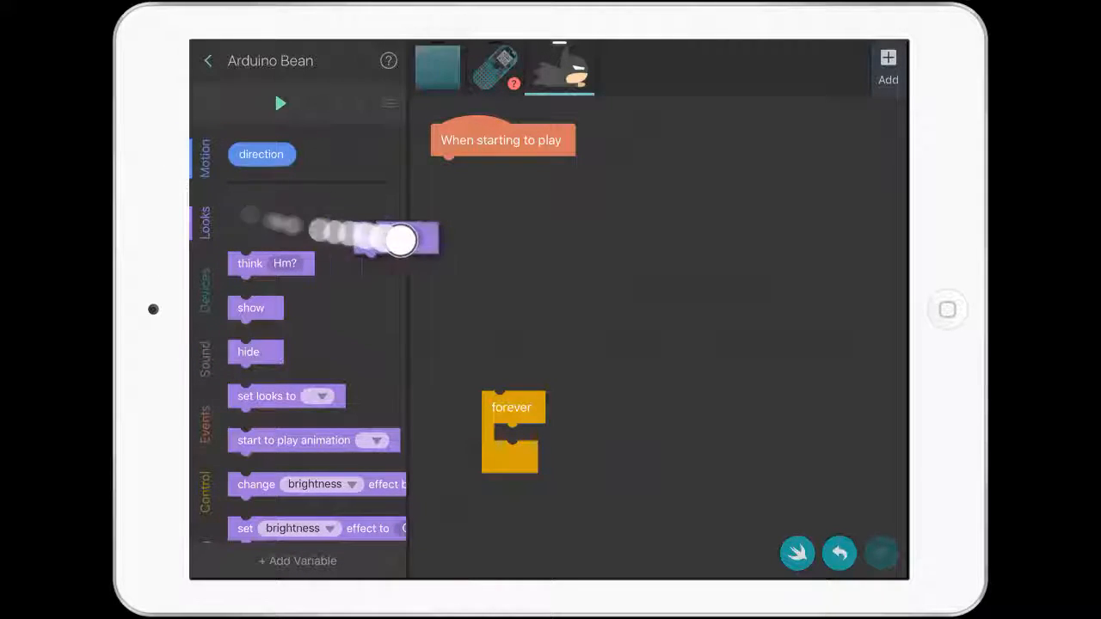
pyautogui.moveTo(395, 241); pyautogui.dragTo(526, 269)
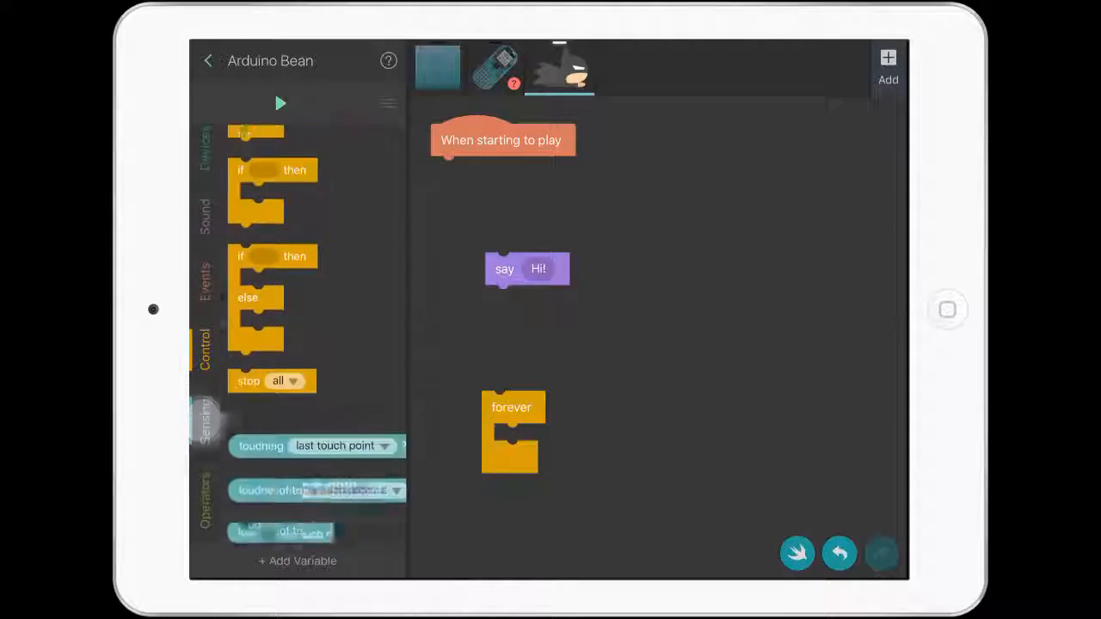
pyautogui.click(205, 439)
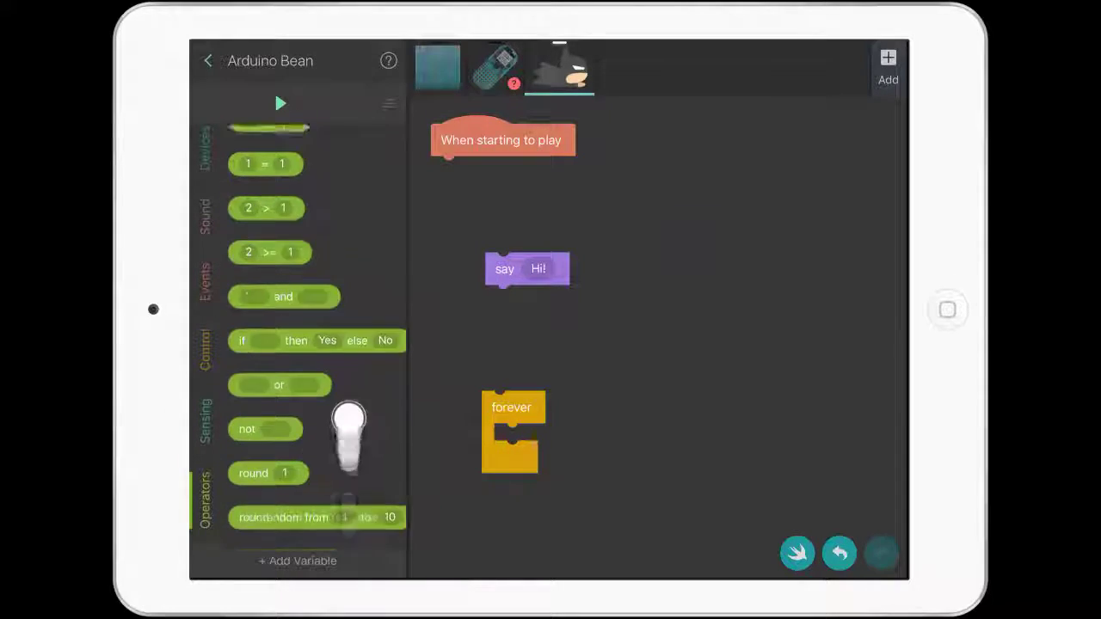
pyautogui.scroll(-3)
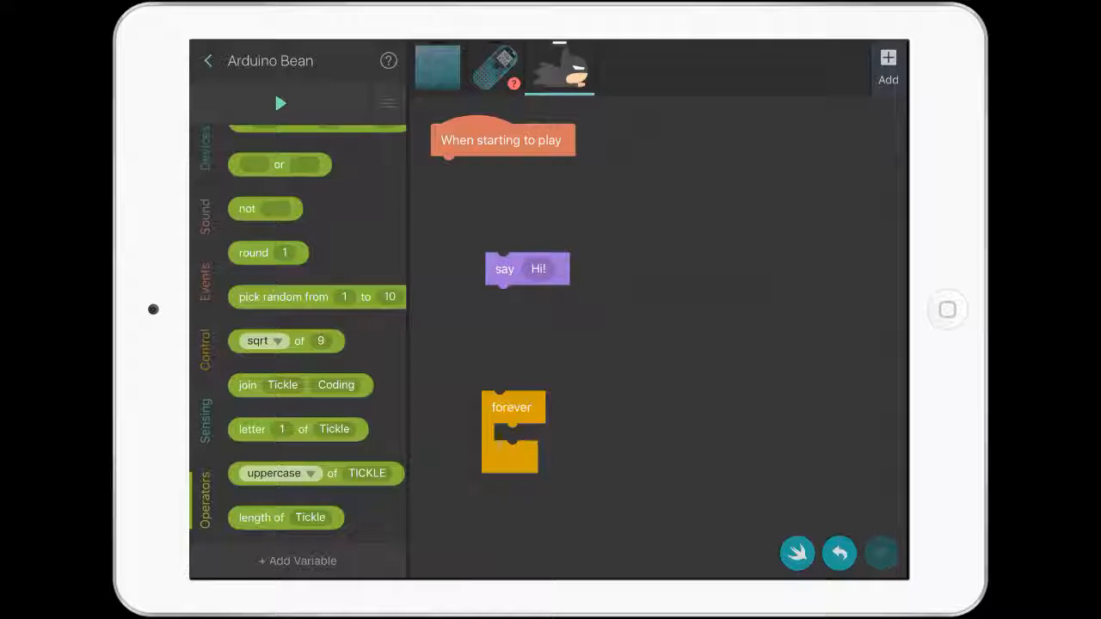
pyautogui.moveTo(299, 385); pyautogui.dragTo(699, 341)
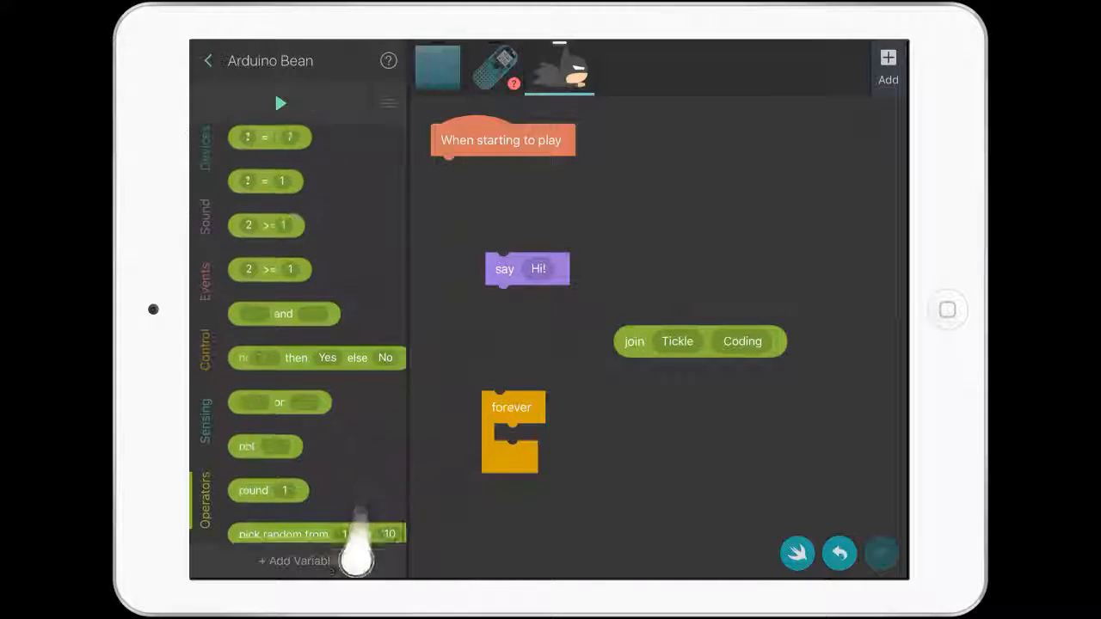
# Put the 'temperature from Arduino Bean' reporter in the join block's first slot.
pyautogui.click(204, 422)
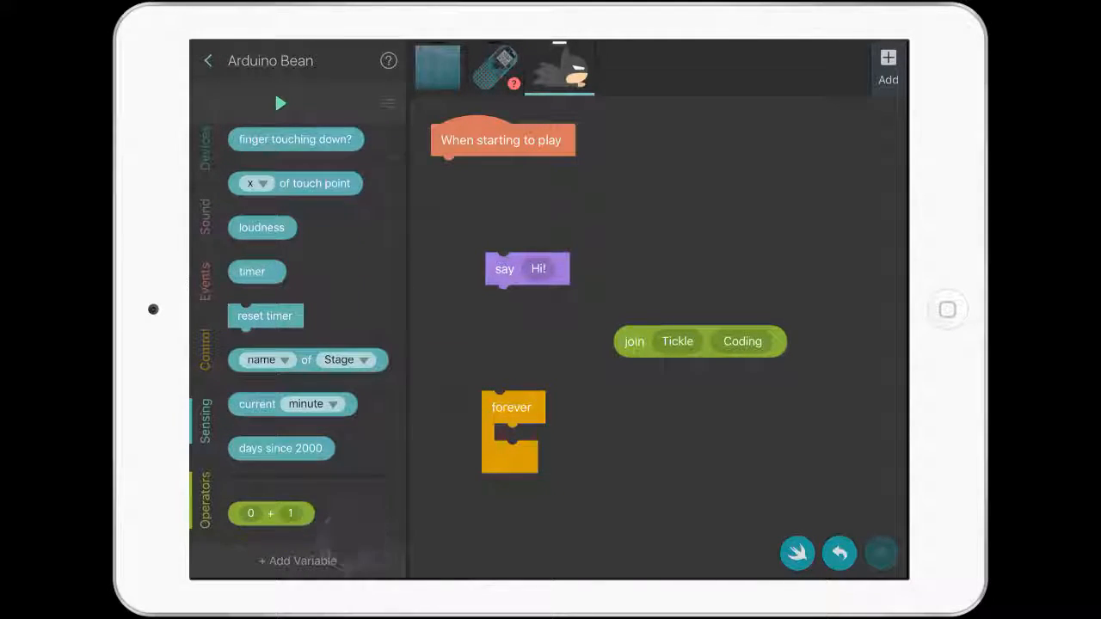
pyautogui.scroll(-3)
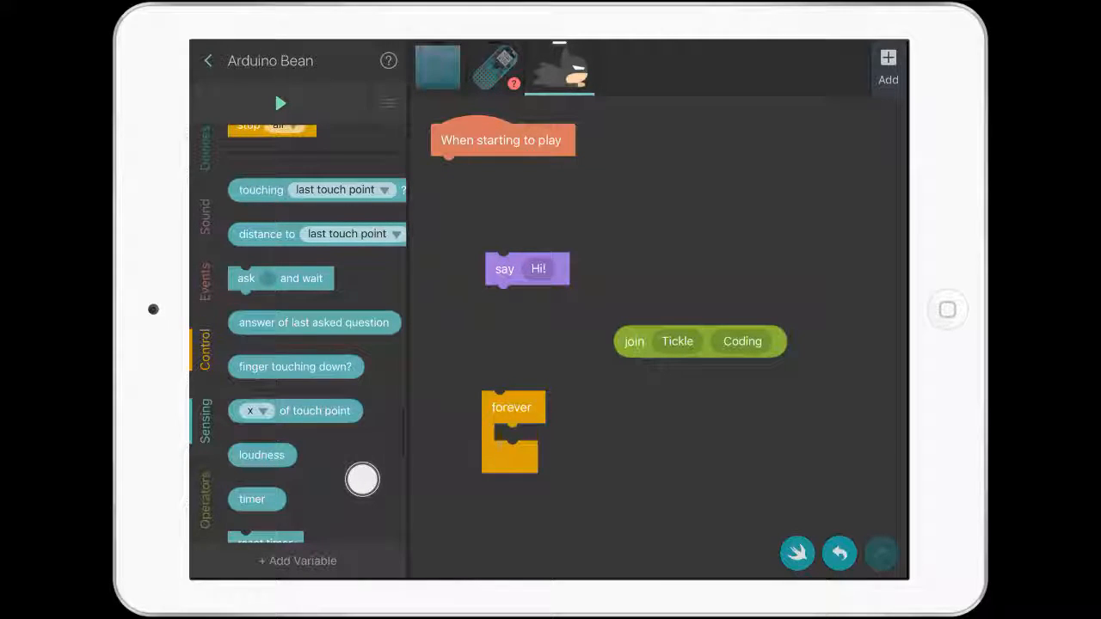
pyautogui.scroll(-3)
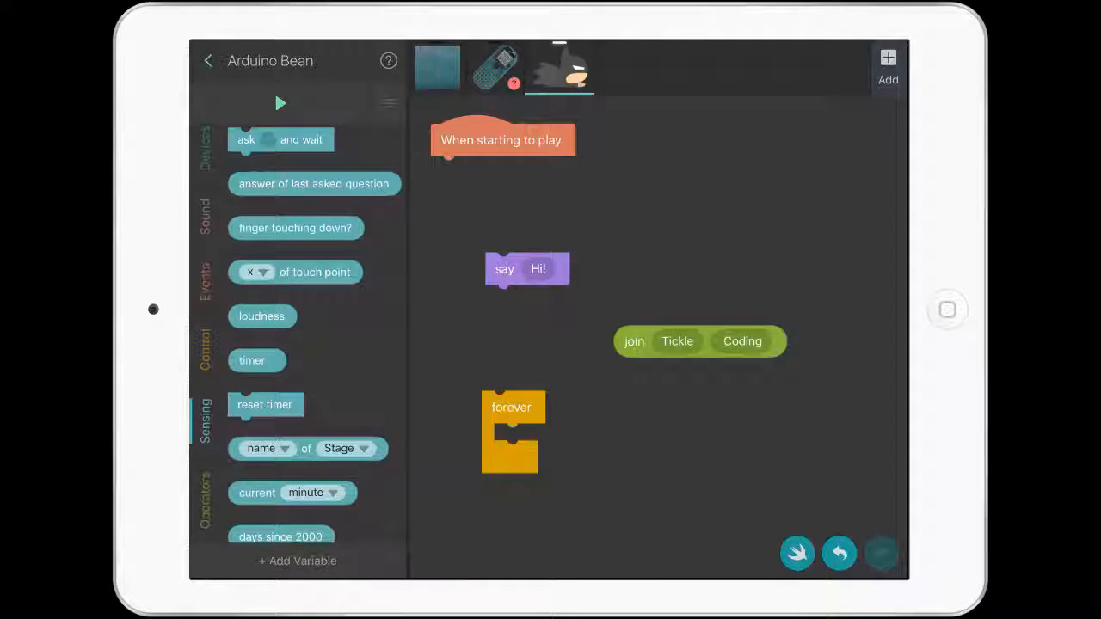
pyautogui.click(204, 361)
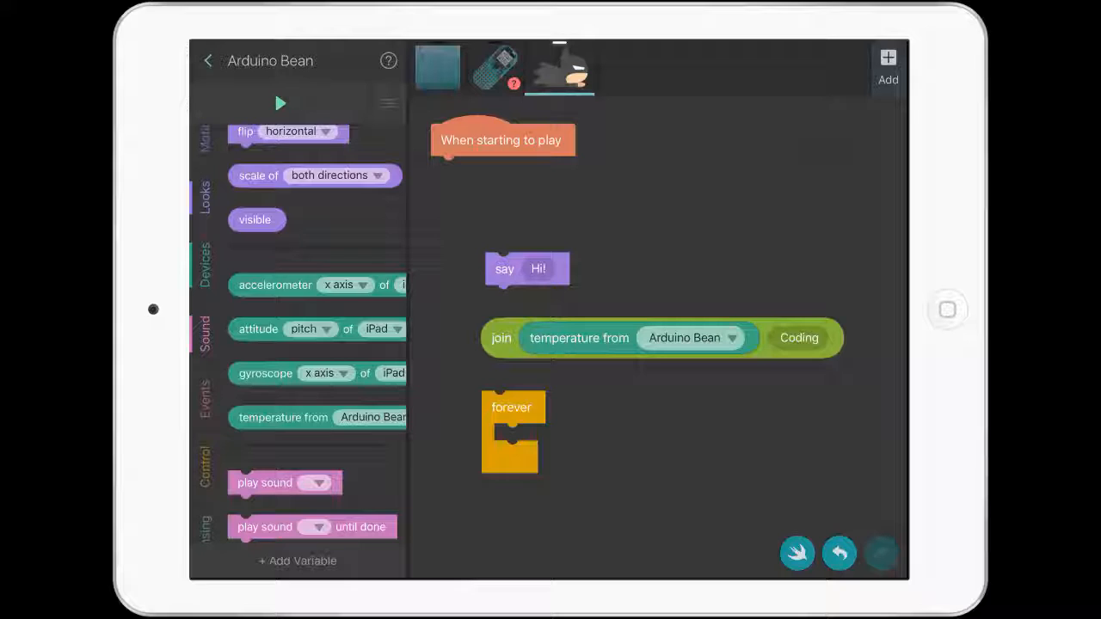
# Change the join block's second text to 'Degrees' and confirm it.
pyautogui.click(799, 338)
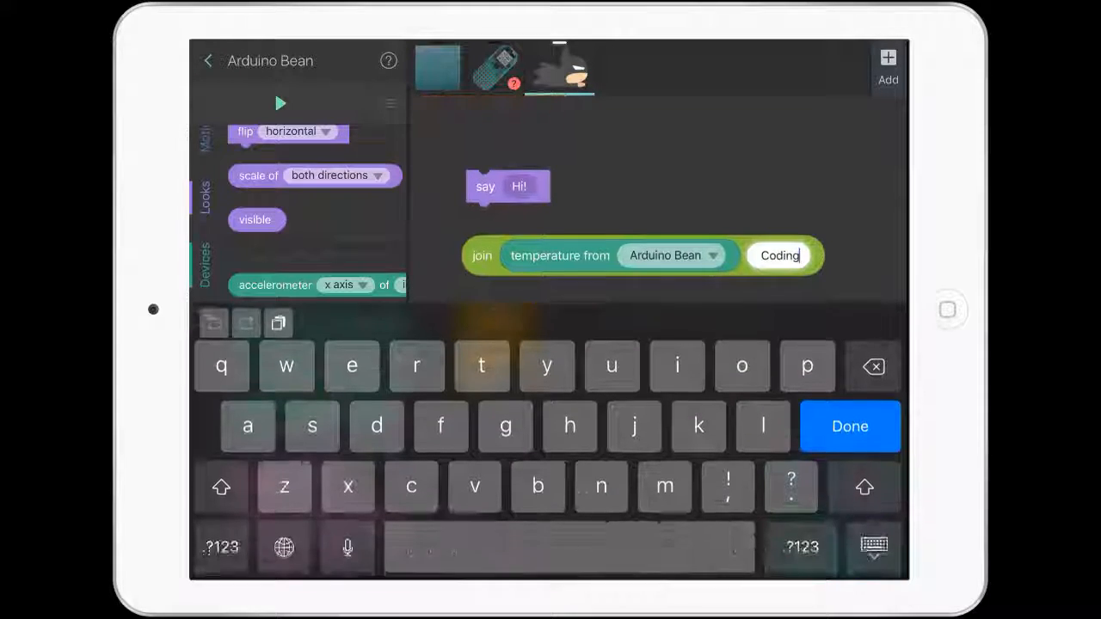
pyautogui.press('backspace')
pyautogui.write('Degree')
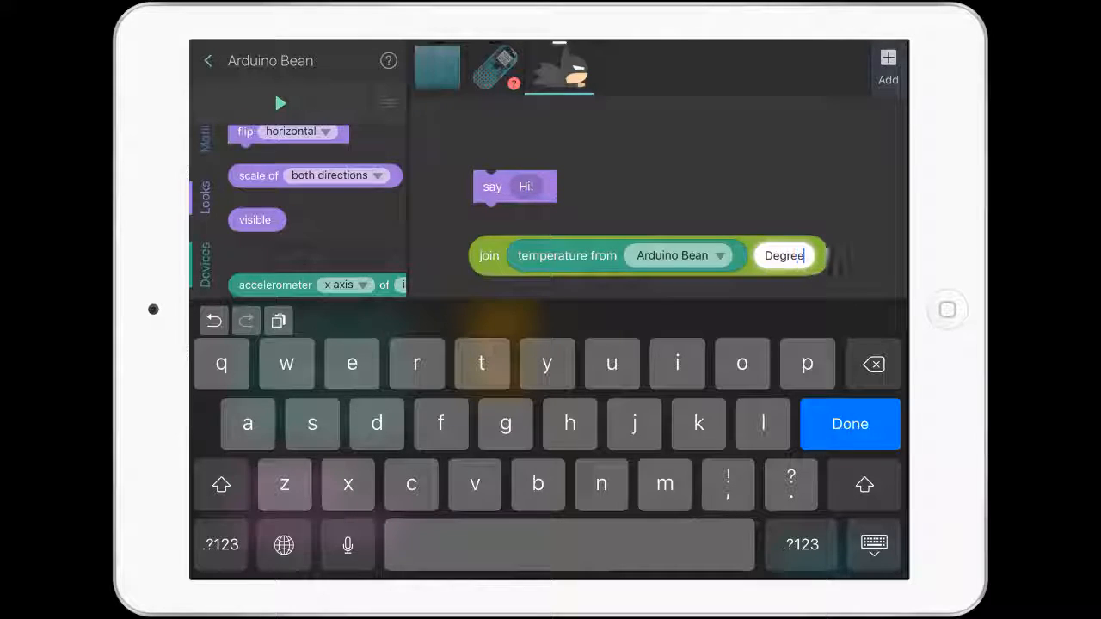
pyautogui.click(849, 424)
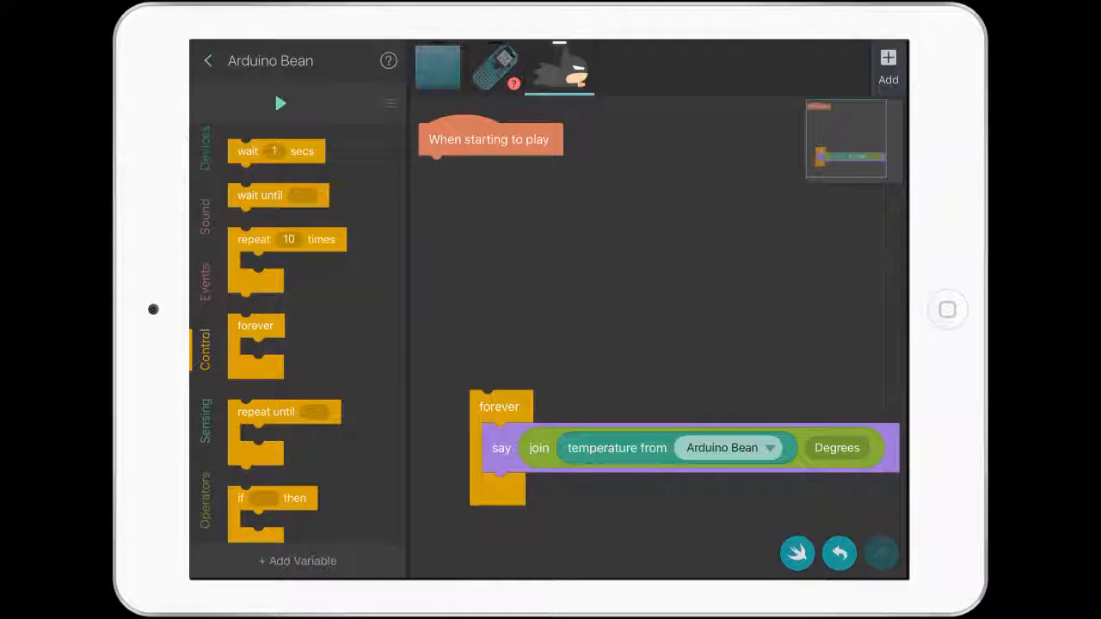
# Drag a 'wait 1 secs' block beneath the say block inside the forever loop.
pyautogui.click(204, 280)
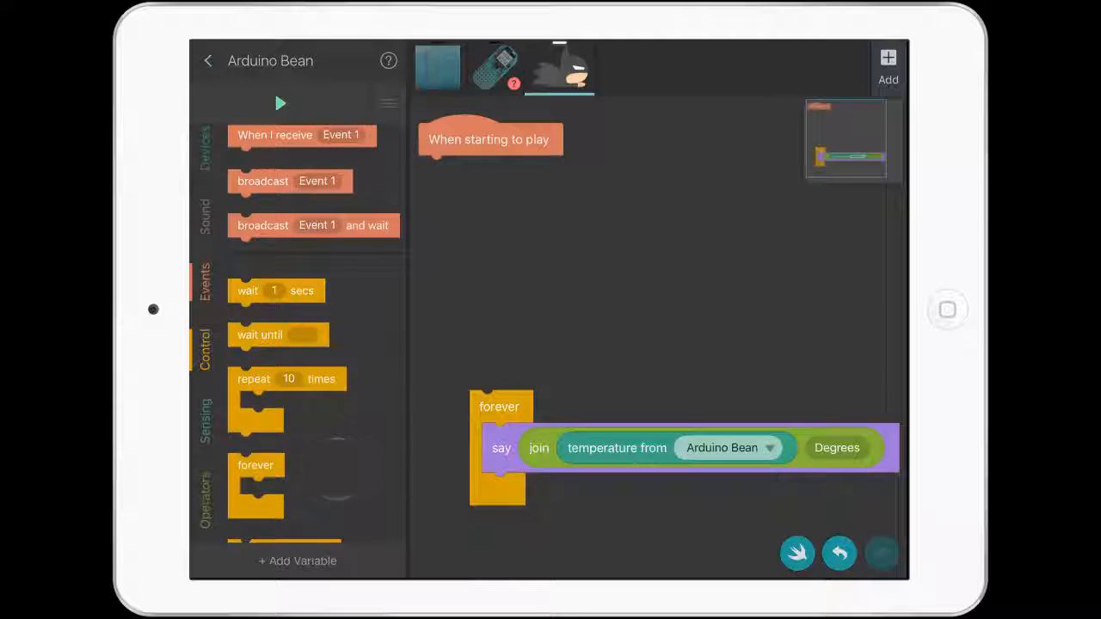
pyautogui.moveTo(275, 290); pyautogui.dragTo(529, 485)
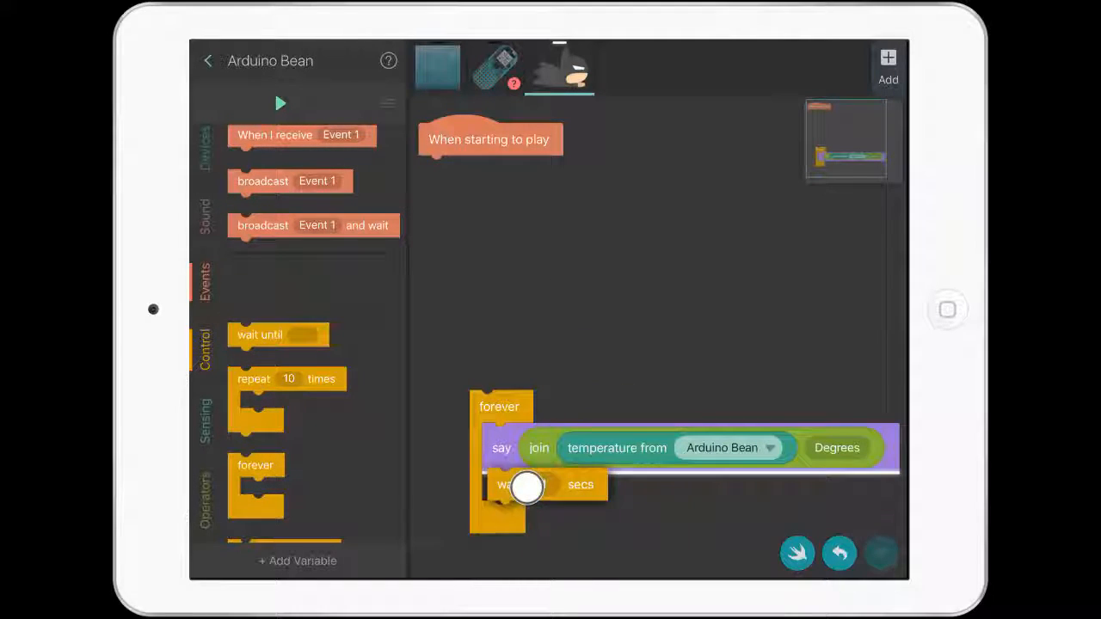